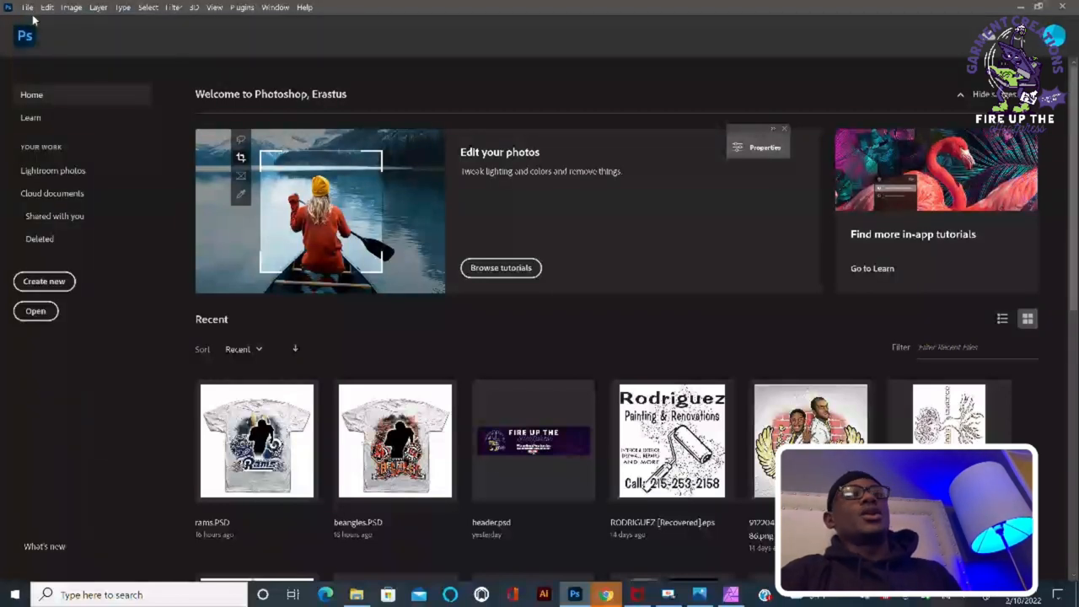
# - Start a new document and switch its size units from pixels to inches
pyautogui.click(43, 281)
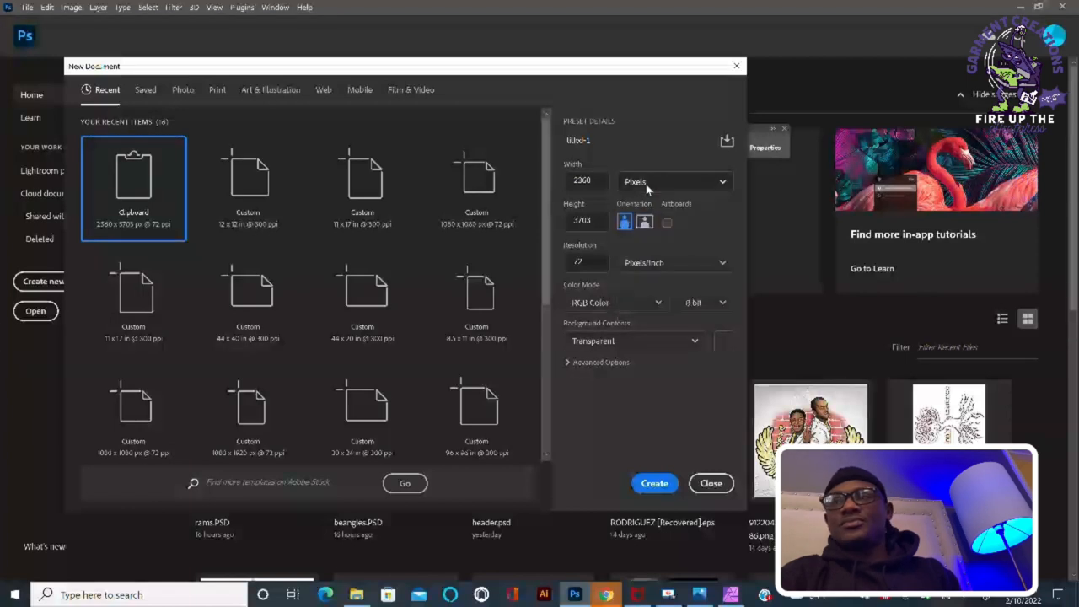
pyautogui.click(674, 181)
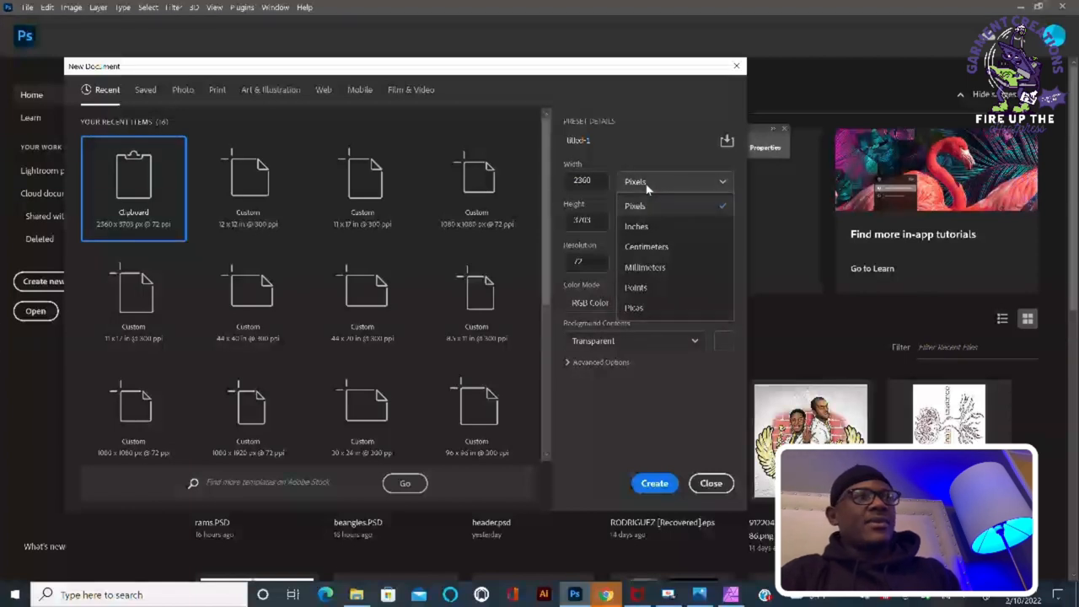
pyautogui.moveTo(654, 234)
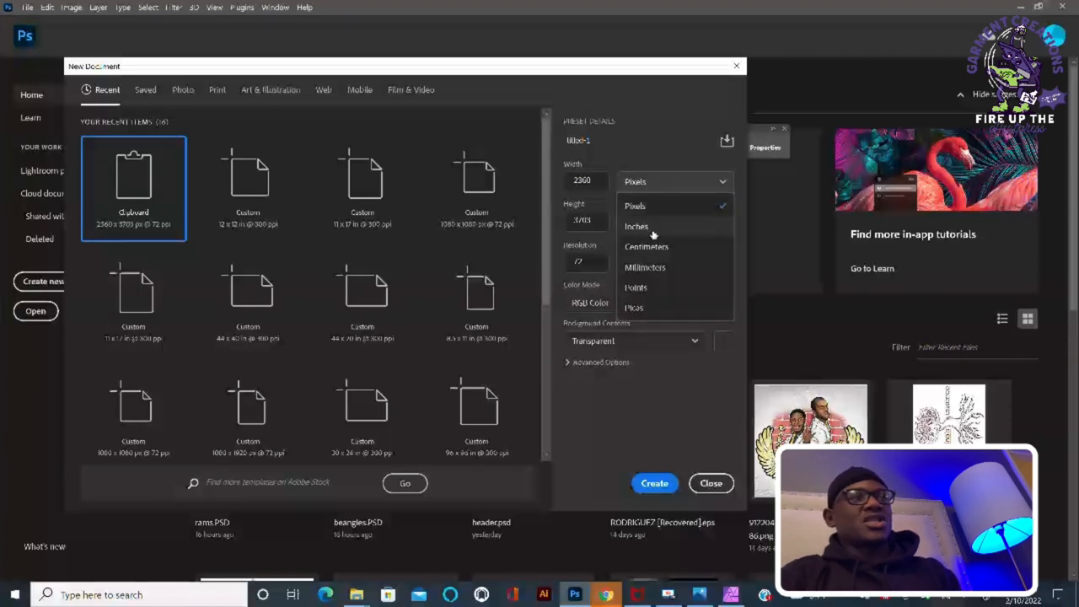
pyautogui.click(635, 205)
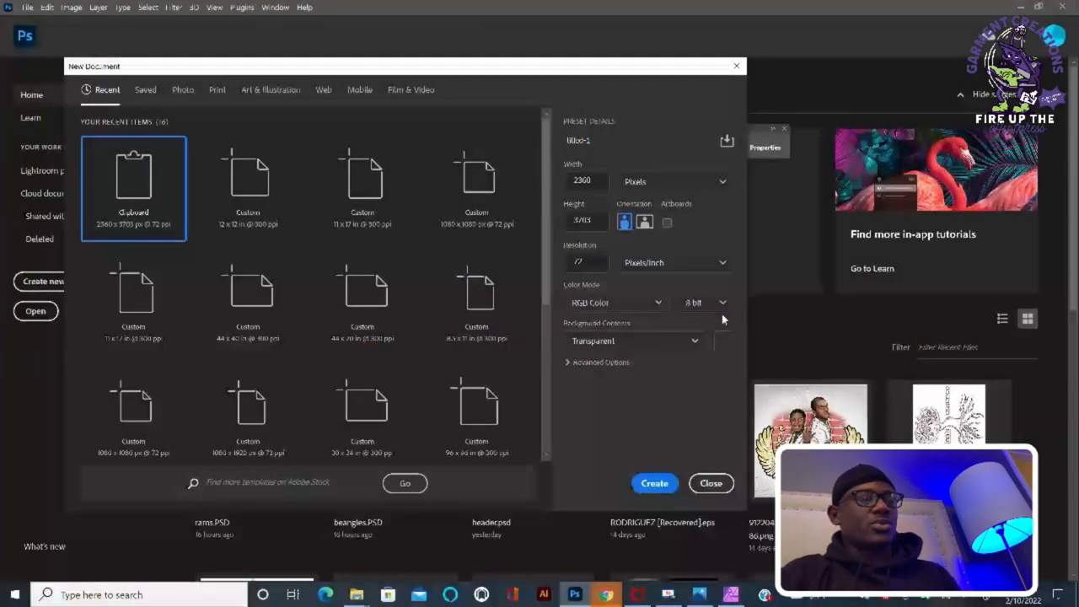
pyautogui.click(674, 180)
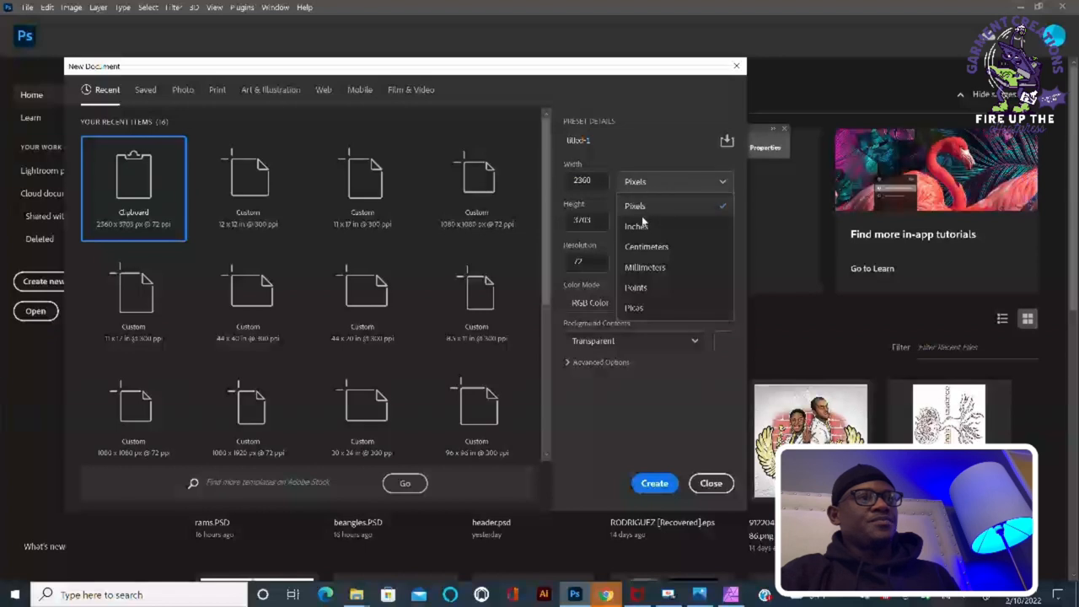
pyautogui.click(635, 225)
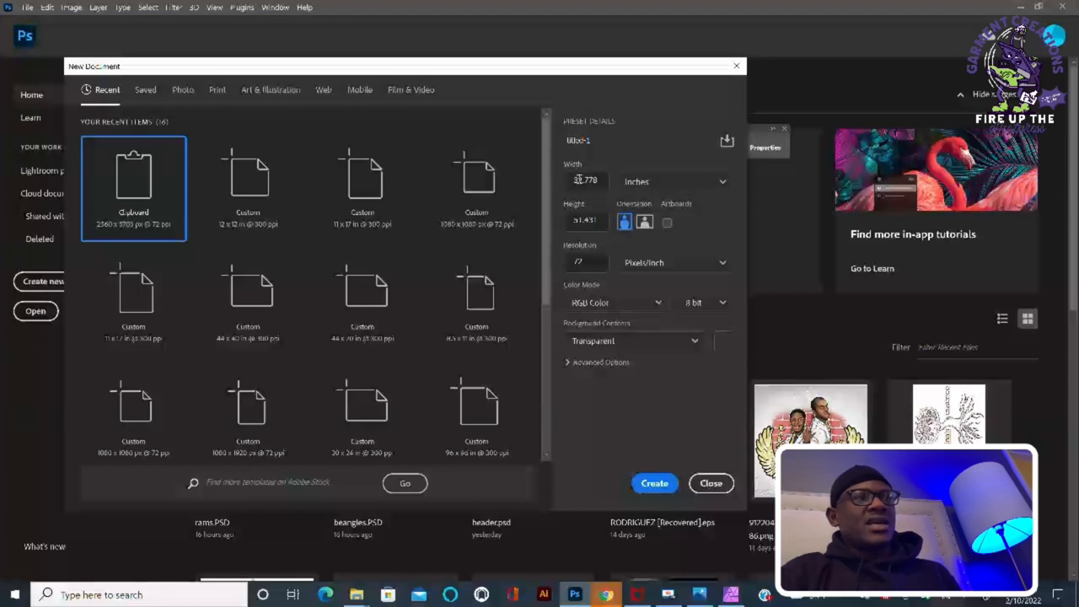
# - Set width 11 in, height 17 in and resolution 300 ppi, keeping a transparent background
pyautogui.tripleClick(586, 180)
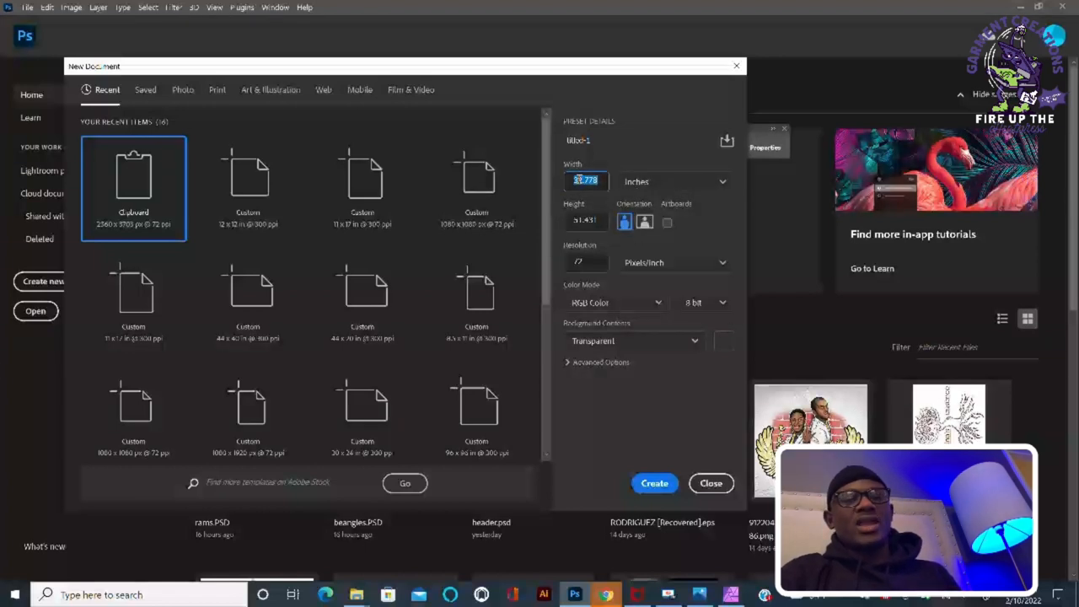
pyautogui.write('11')
pyautogui.click(586, 220)
pyautogui.write('17')
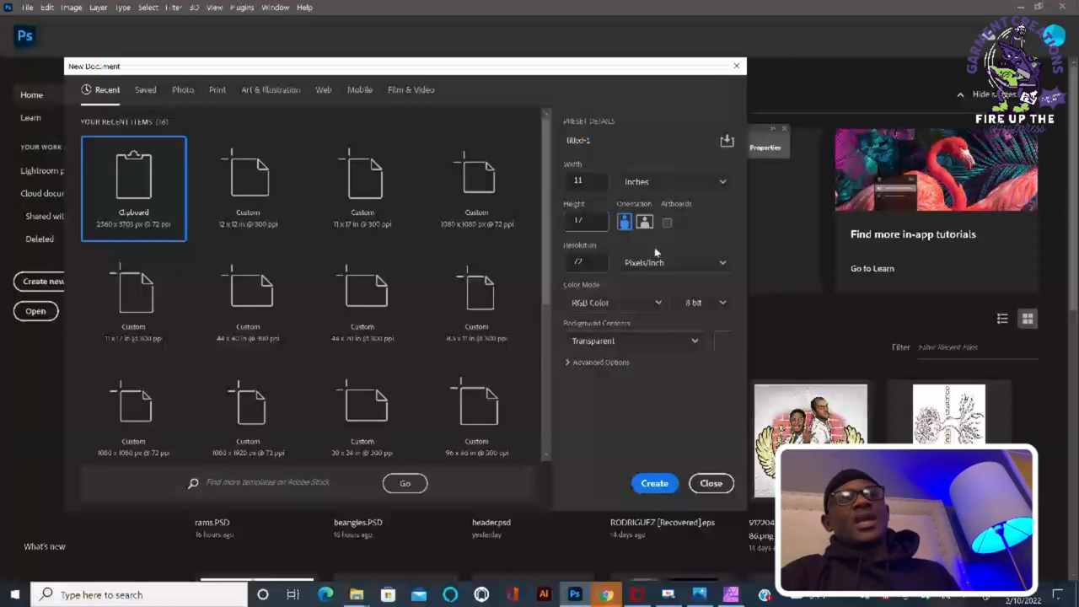
pyautogui.moveTo(691, 244)
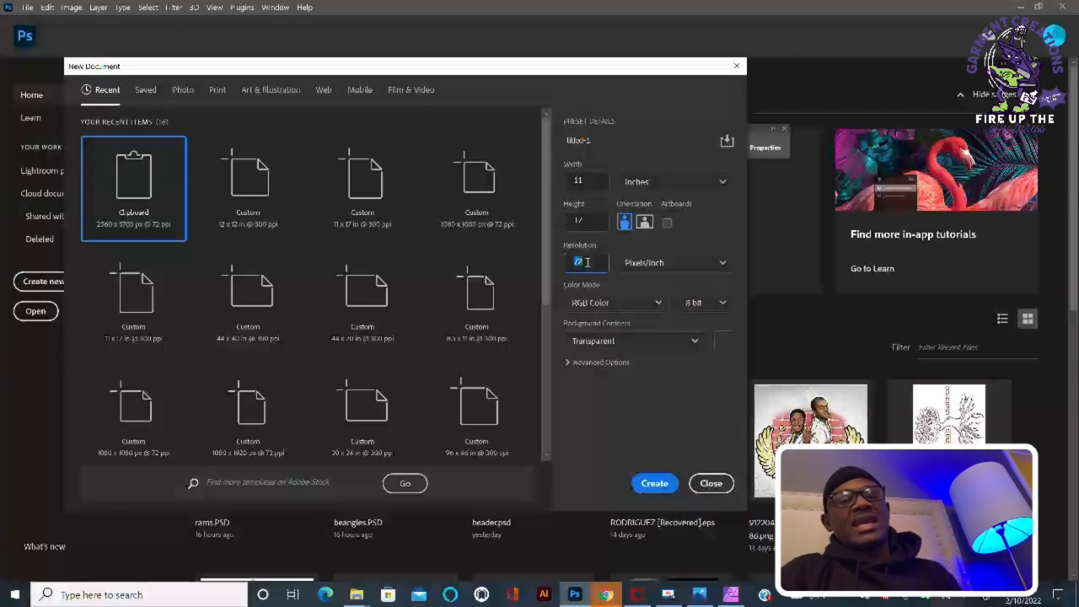
pyautogui.write('300')
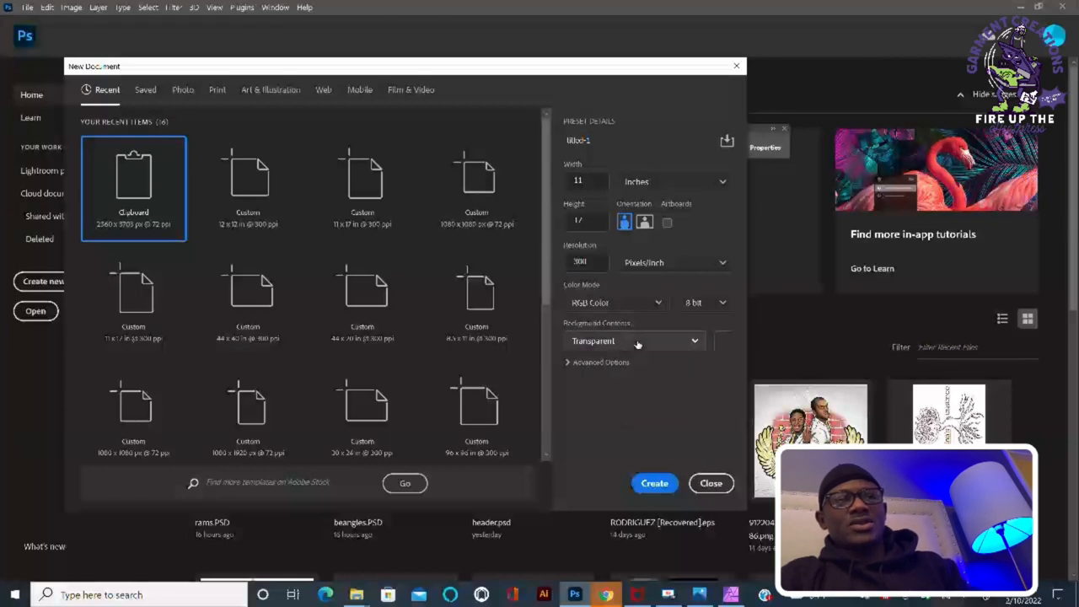
pyautogui.moveTo(603, 430)
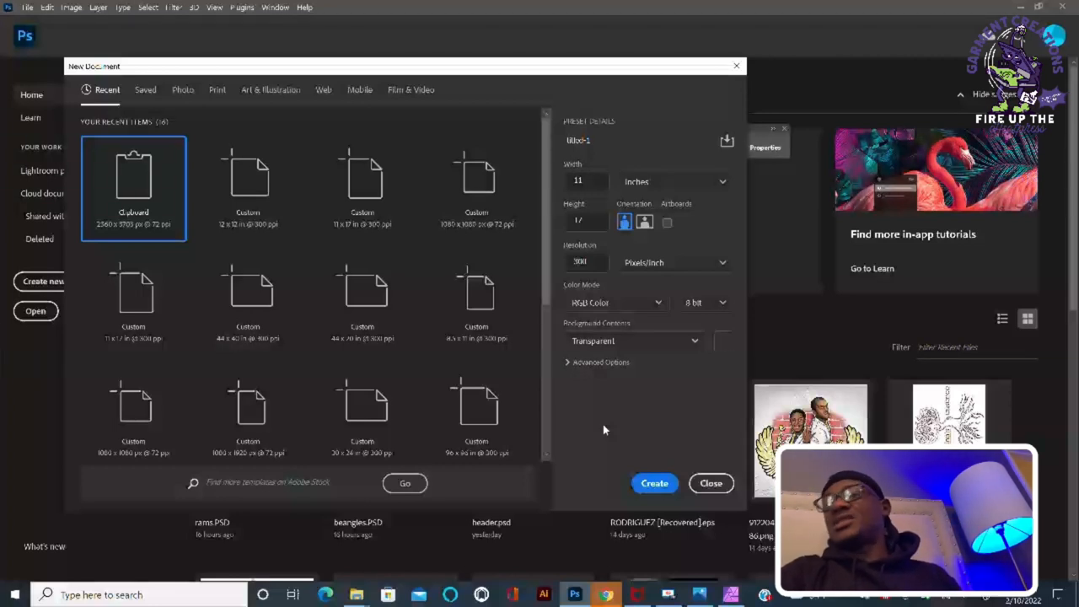
pyautogui.moveTo(597, 441)
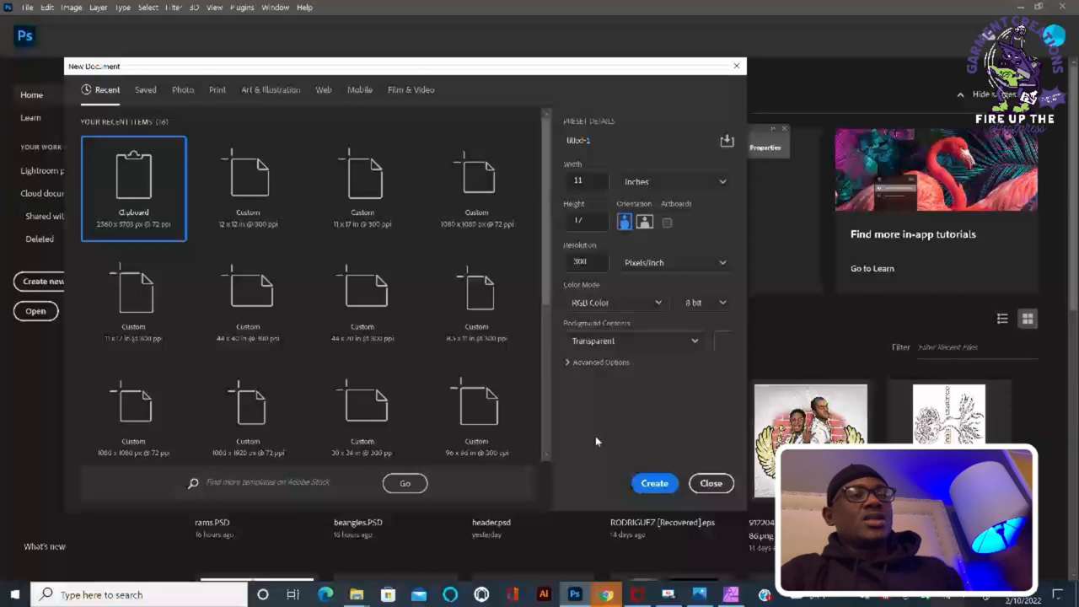
pyautogui.moveTo(690, 408)
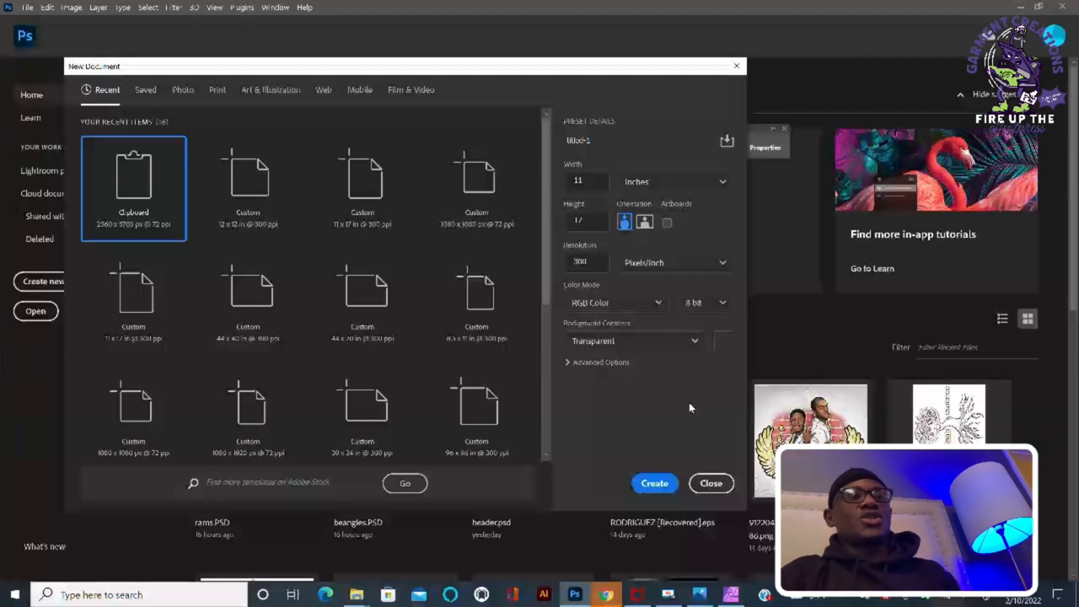
# - Create the blank 11 x 17 inch transparent document at 300 ppi
pyautogui.click(654, 483)
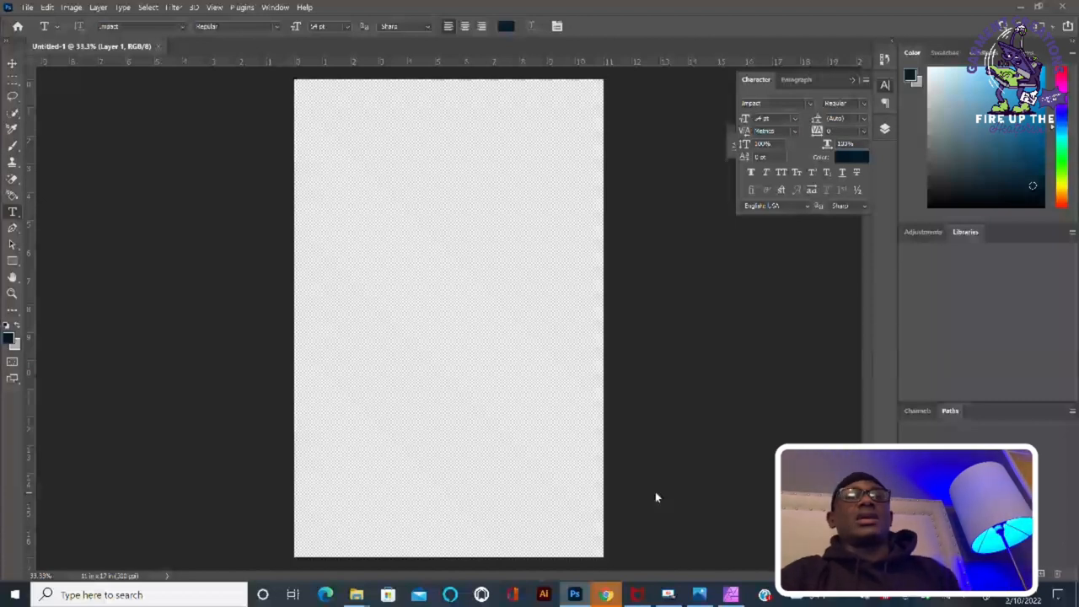
pyautogui.click(28, 7)
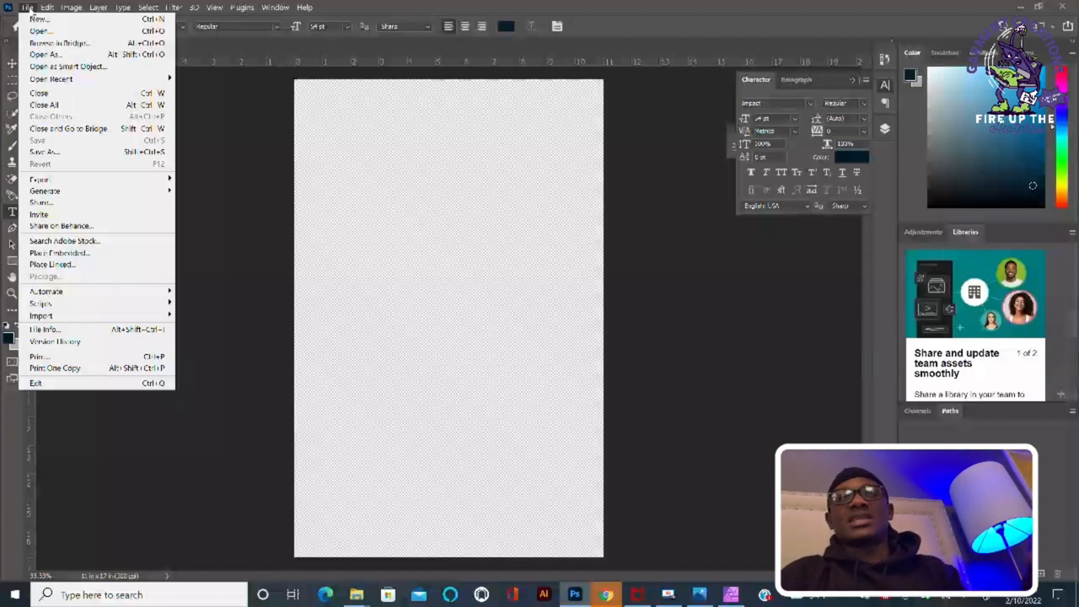
pyautogui.moveTo(67, 128)
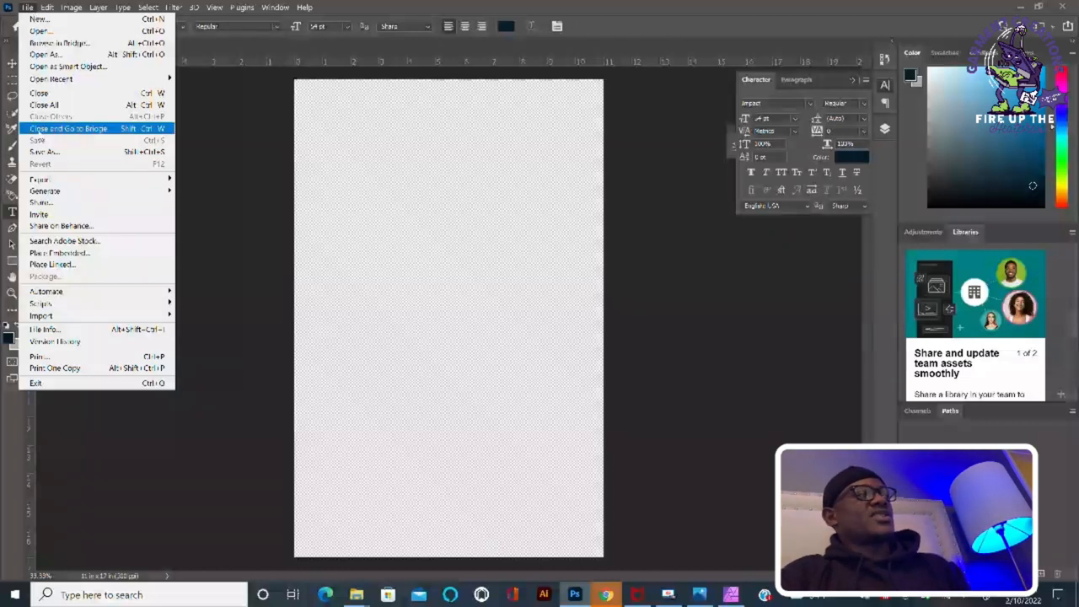
pyautogui.moveTo(59, 253)
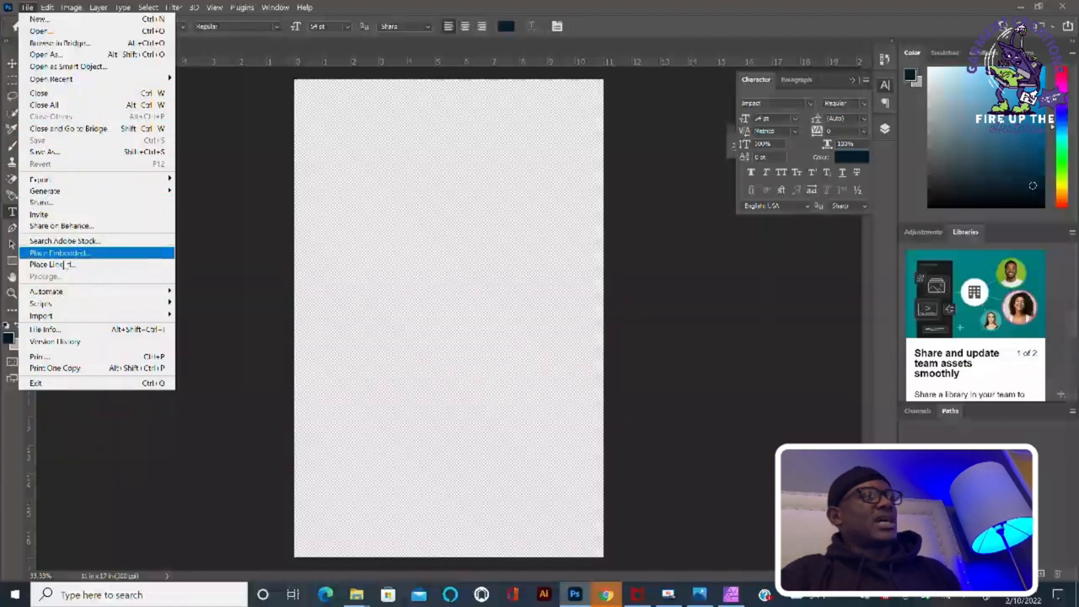
# - Use Place Embedded to browse the Downloads folder for the quote design file
pyautogui.click(59, 253)
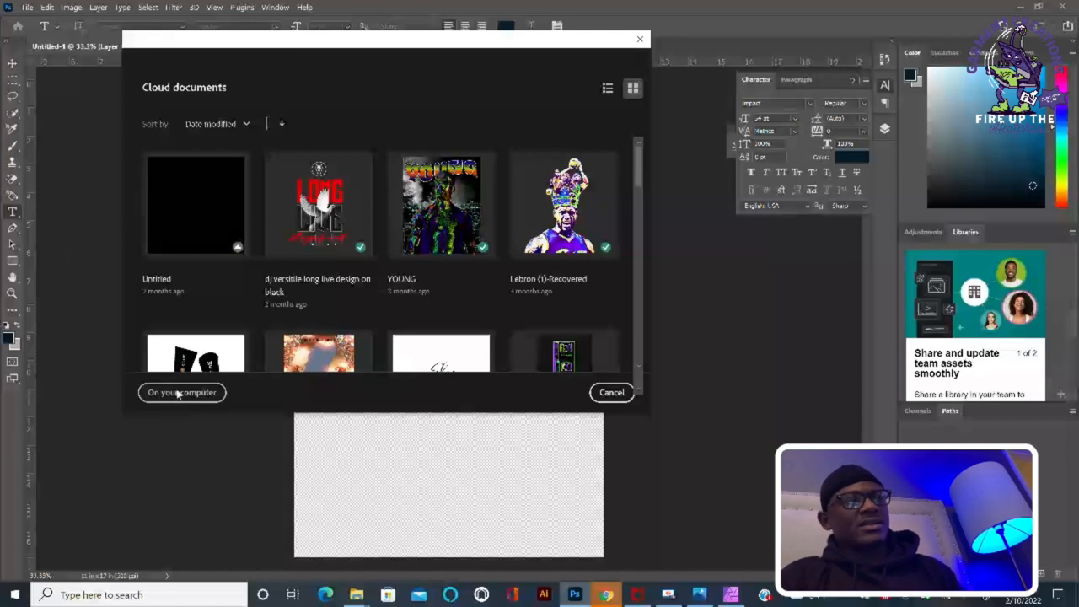
pyautogui.click(182, 392)
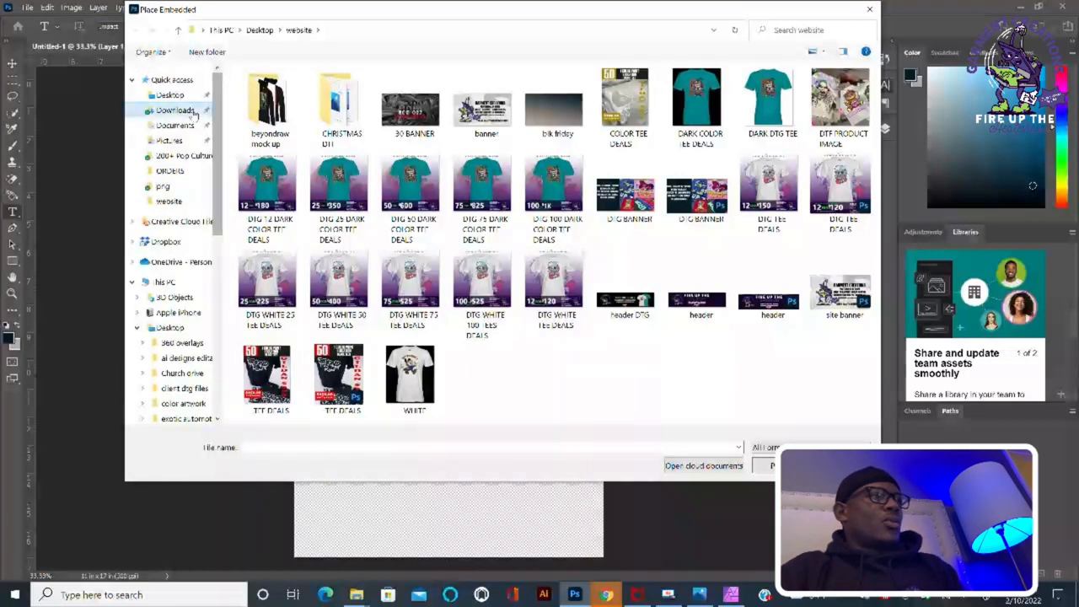
pyautogui.click(174, 109)
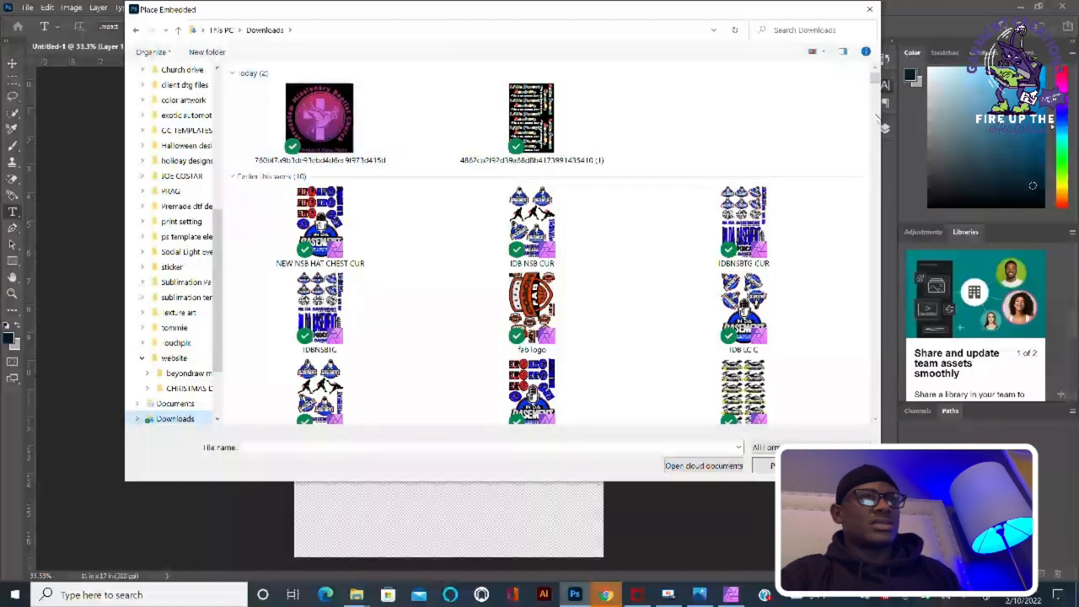
pyautogui.scroll(-3)
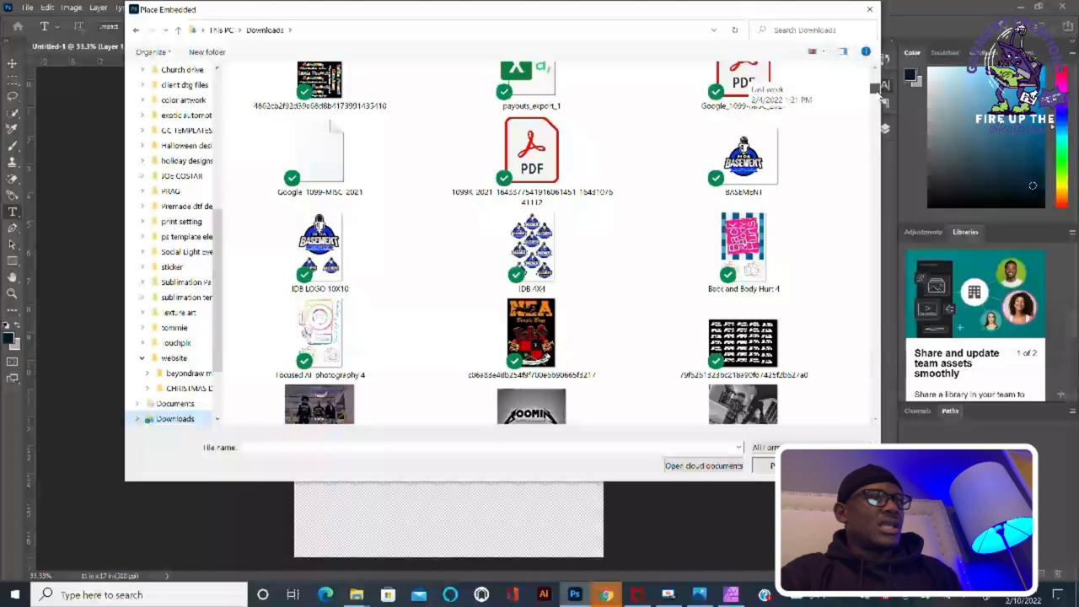
pyautogui.scroll(-3)
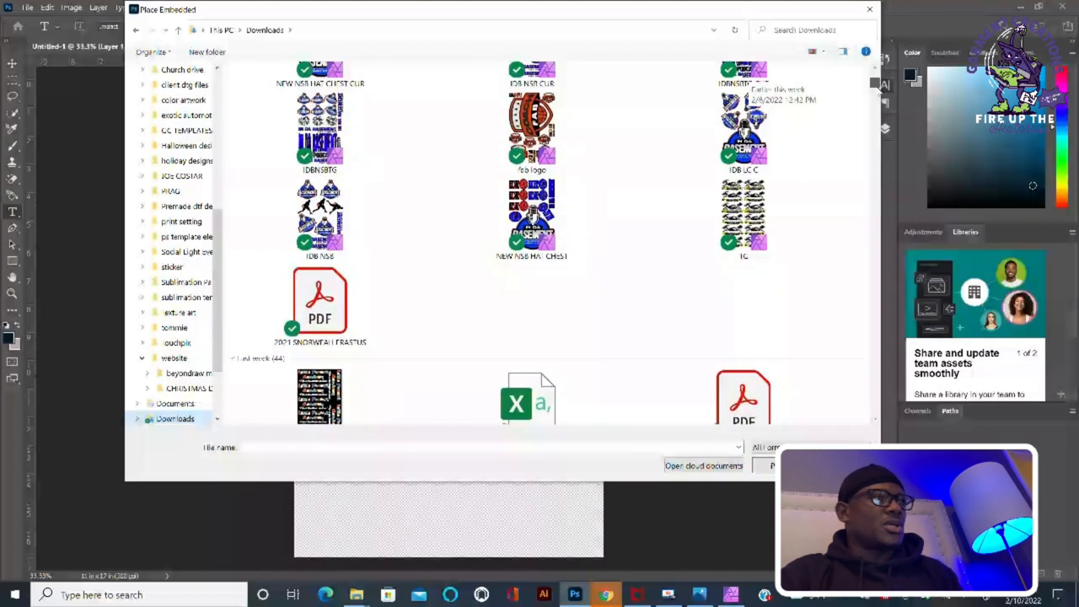
pyautogui.scroll(-3)
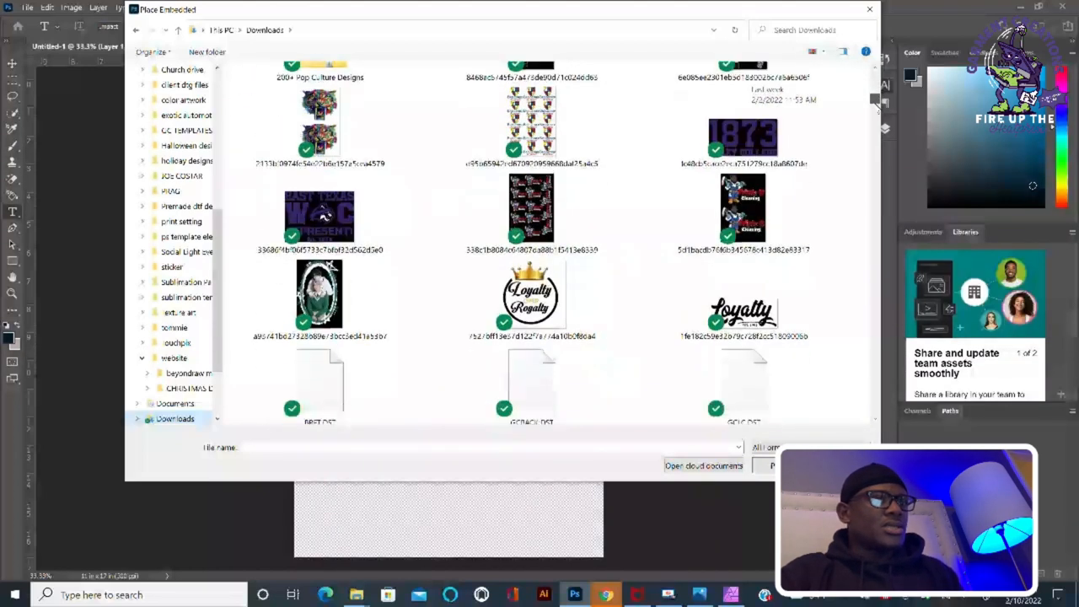
pyautogui.scroll(-3)
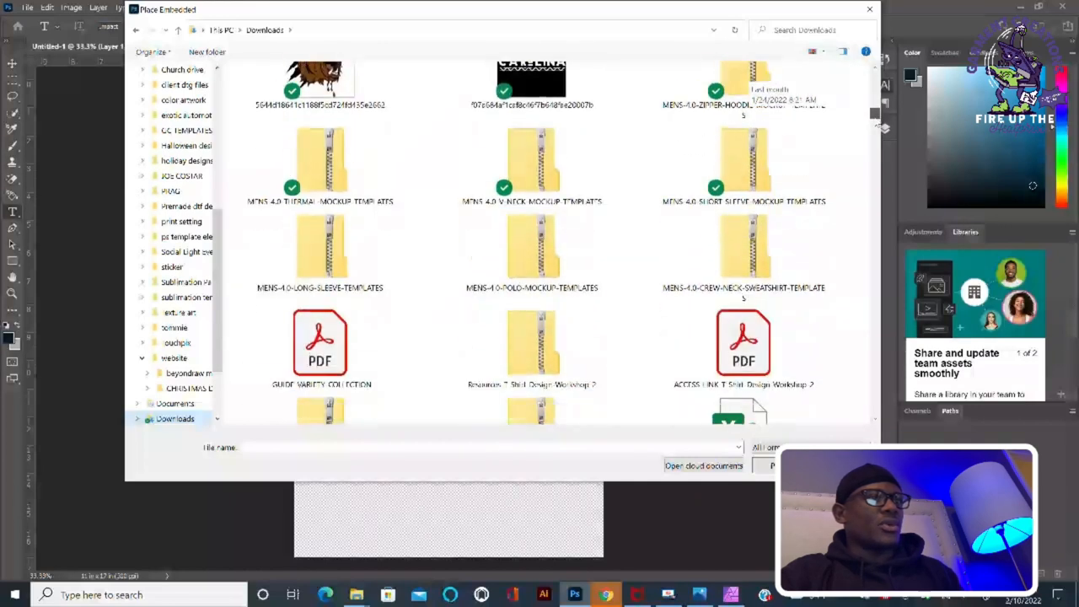
pyautogui.scroll(-3)
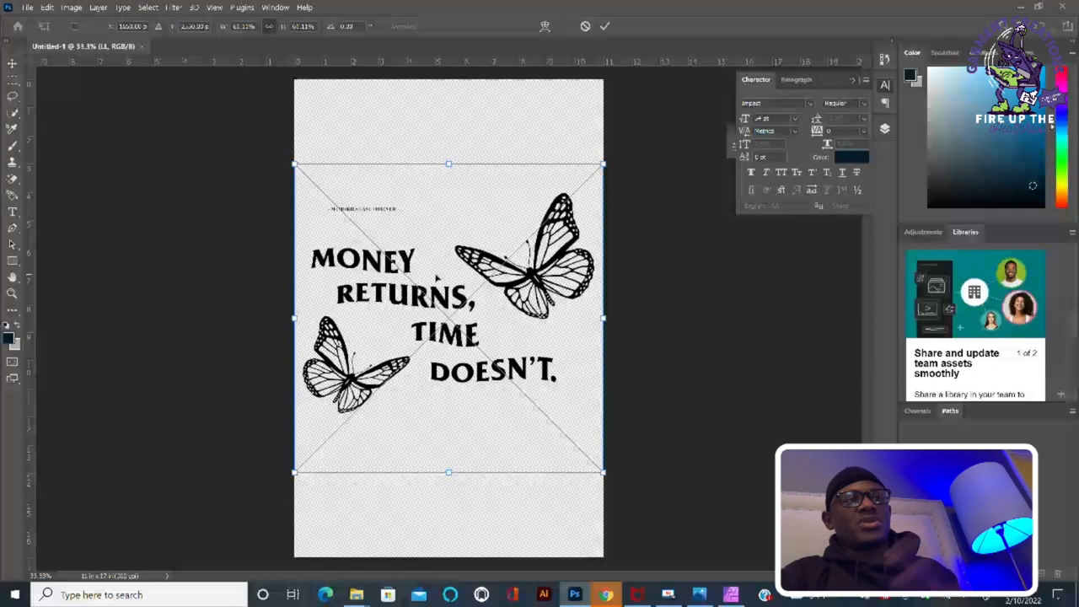
pyautogui.moveTo(576, 316)
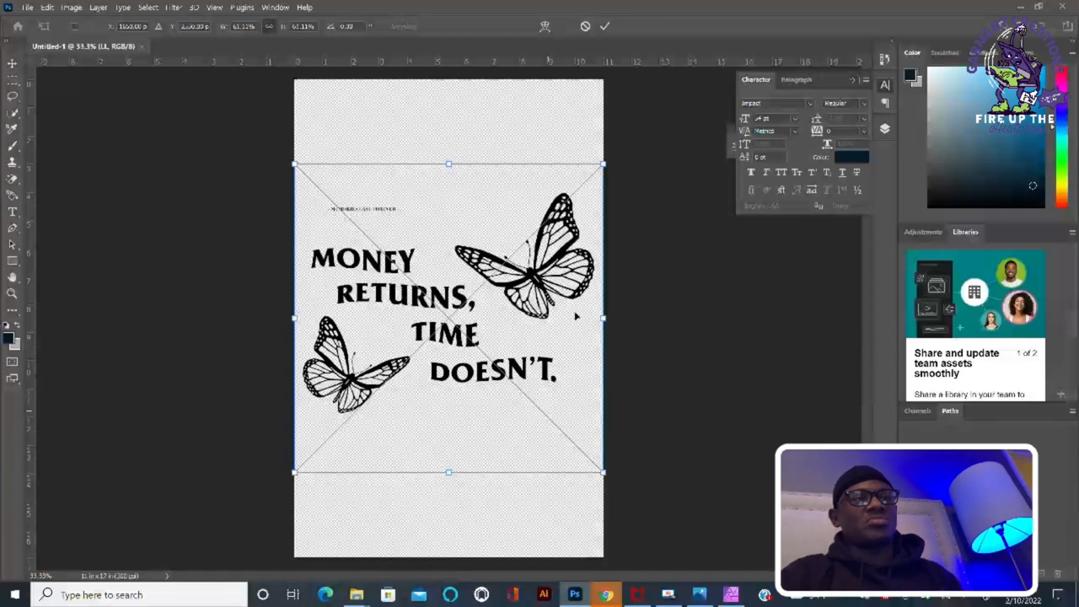
pyautogui.moveTo(489, 207)
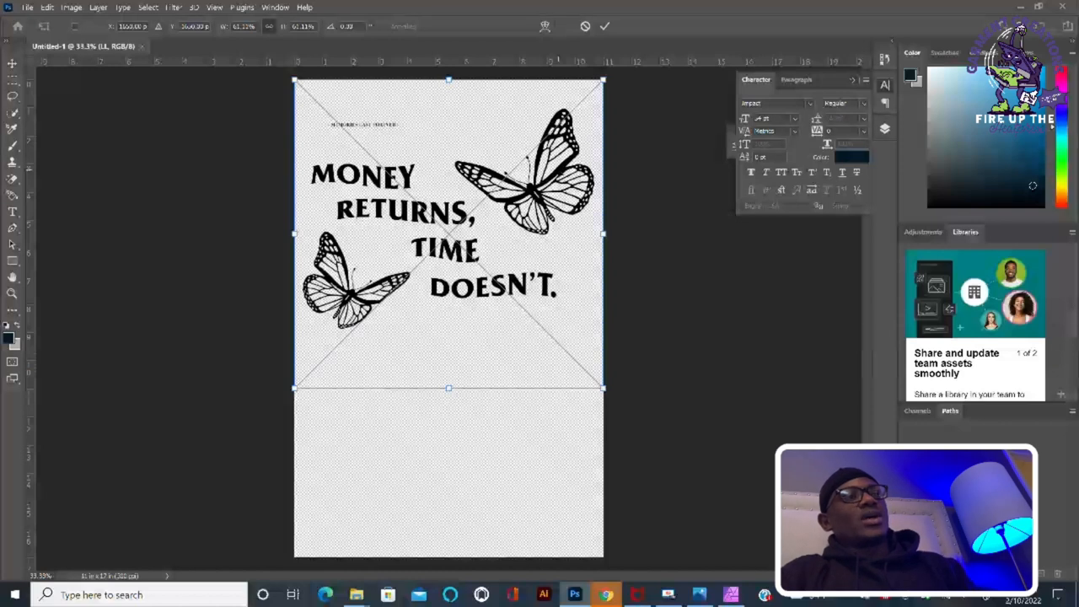
pyautogui.moveTo(555, 237)
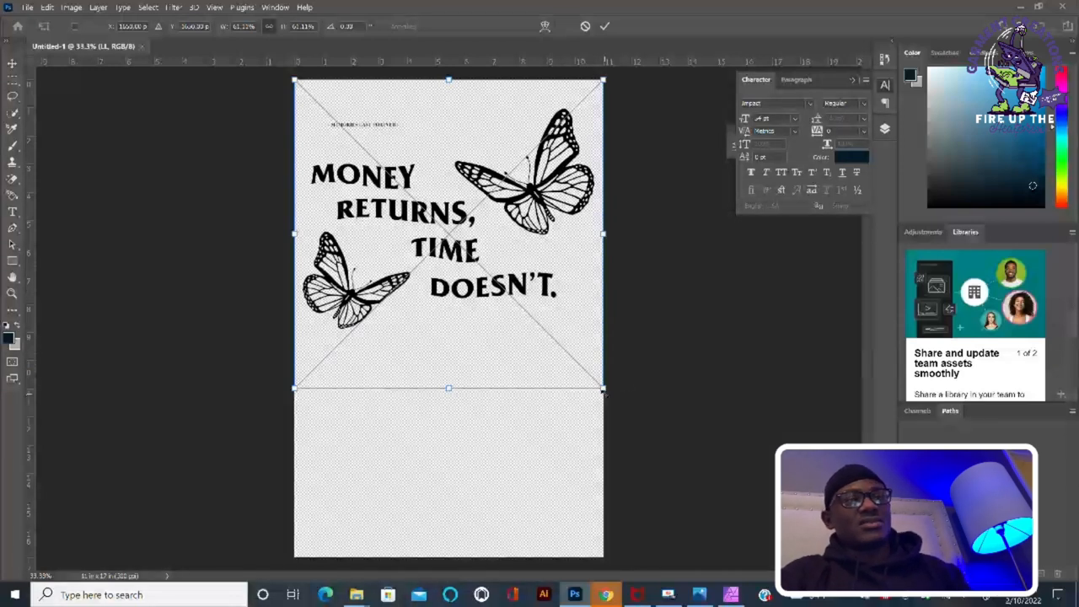
# - Resize the placed butterfly quote design to span the sheet width at the top
pyautogui.moveTo(604, 390); pyautogui.dragTo(610, 396)
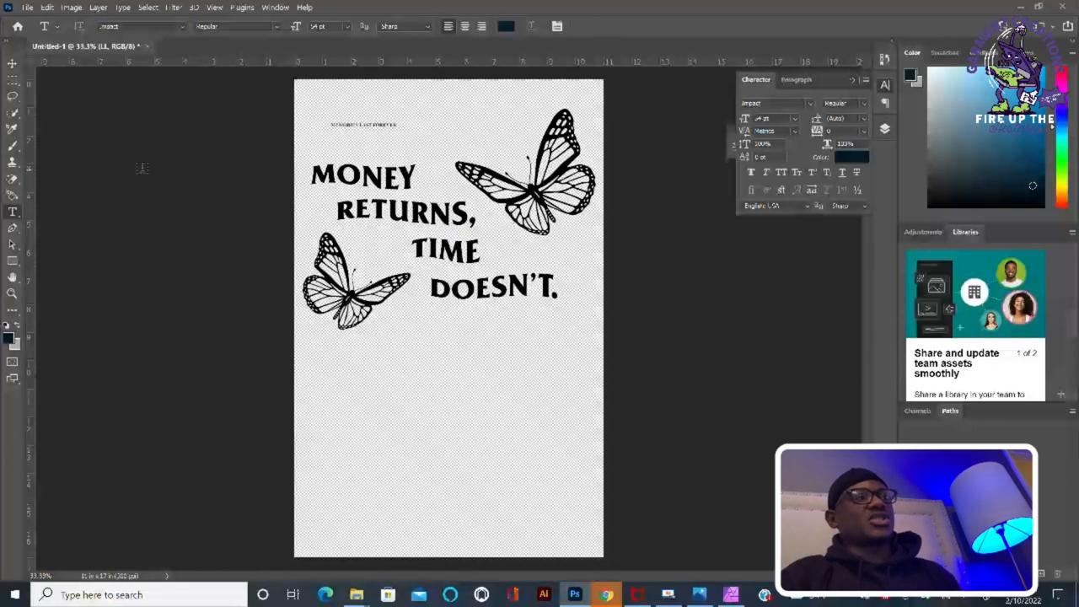
# - Switch to the Move tool and show the Layers panel from the Window menu
pyautogui.click(12, 63)
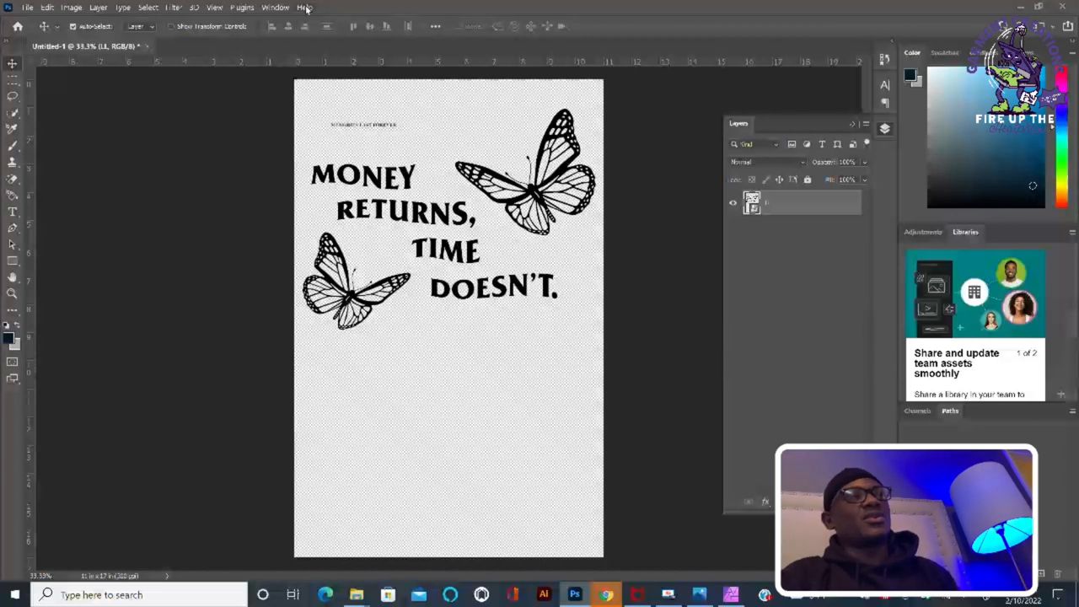
pyautogui.click(275, 7)
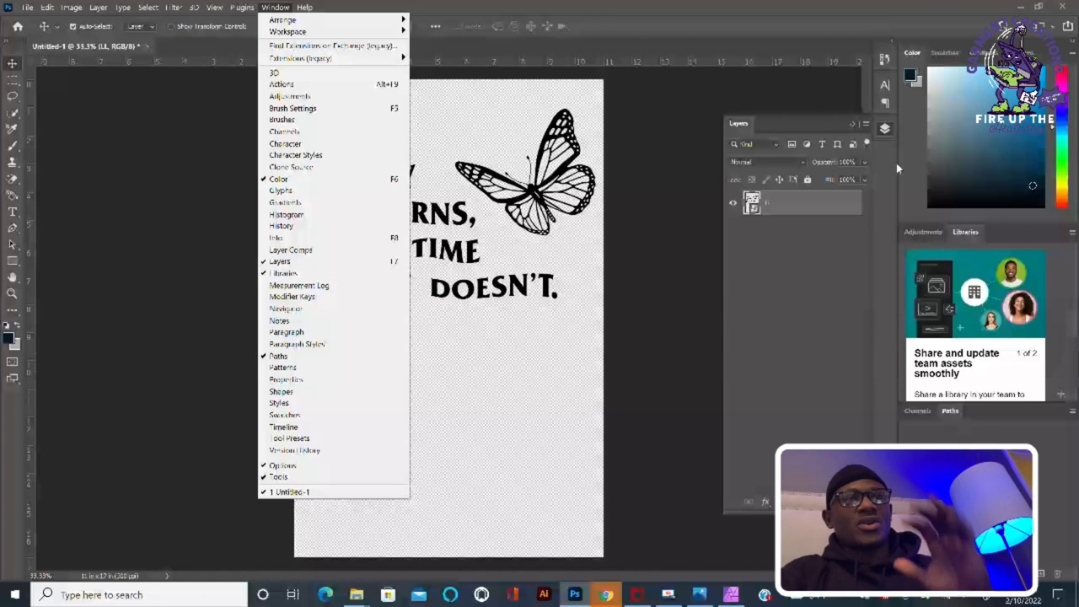
pyautogui.click(275, 7)
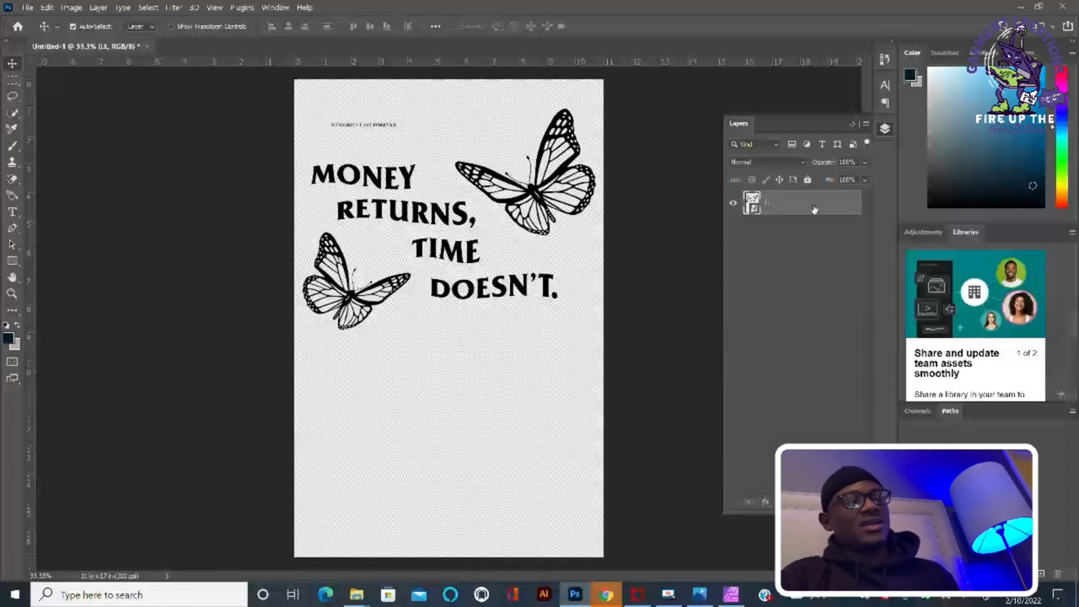
# - Duplicate the butterfly quote layer from its right-click menu
pyautogui.rightClick(792, 203)
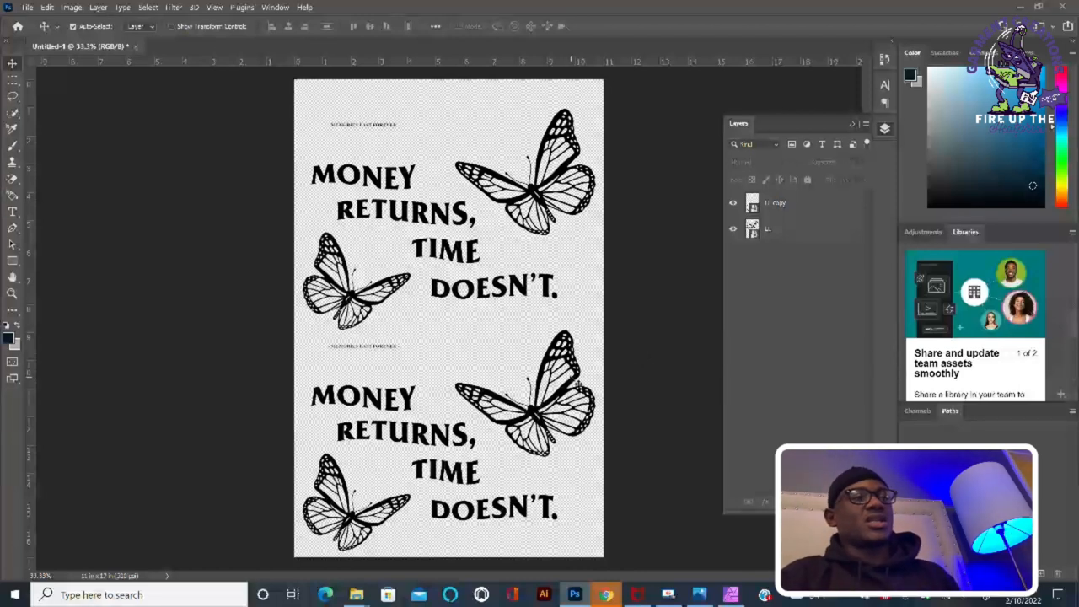
# - Select the copy layer, shrink it, drag it to the lower left and commit
pyautogui.click(775, 202)
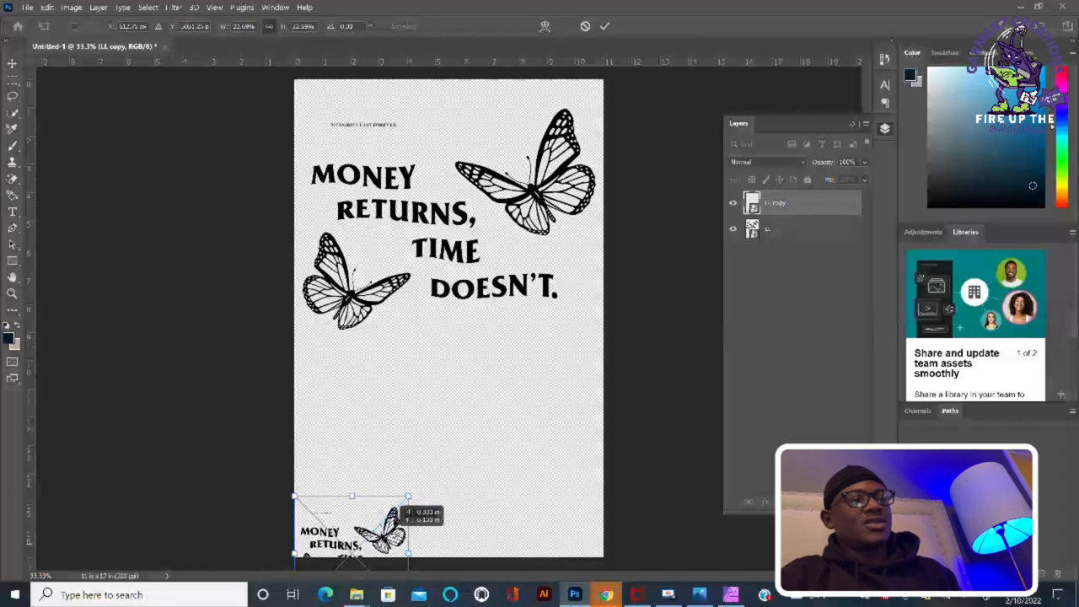
pyautogui.moveTo(350, 527); pyautogui.dragTo(367, 409)
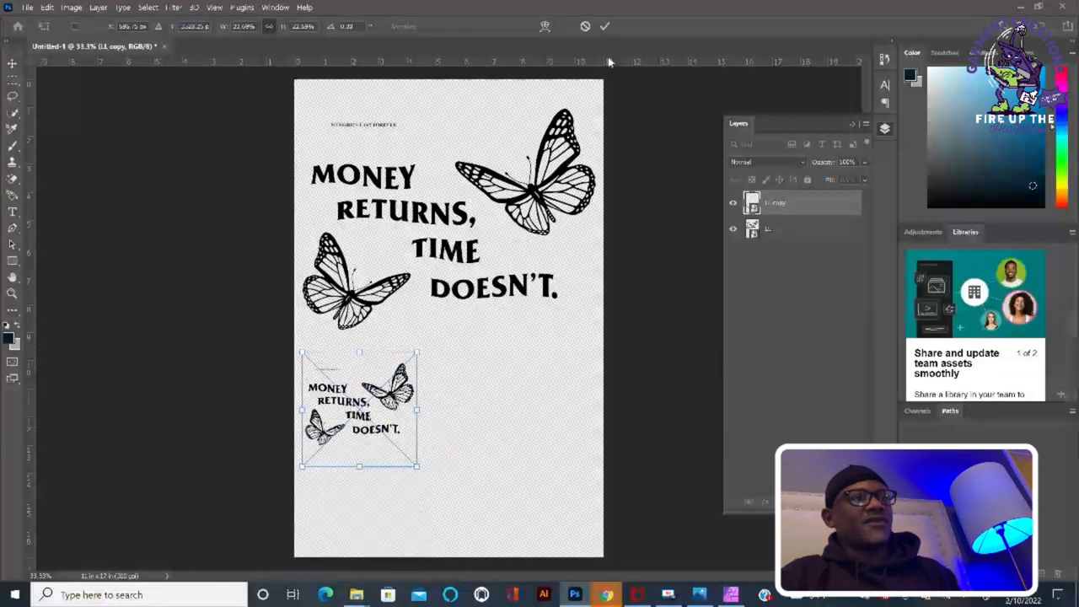
pyautogui.click(605, 26)
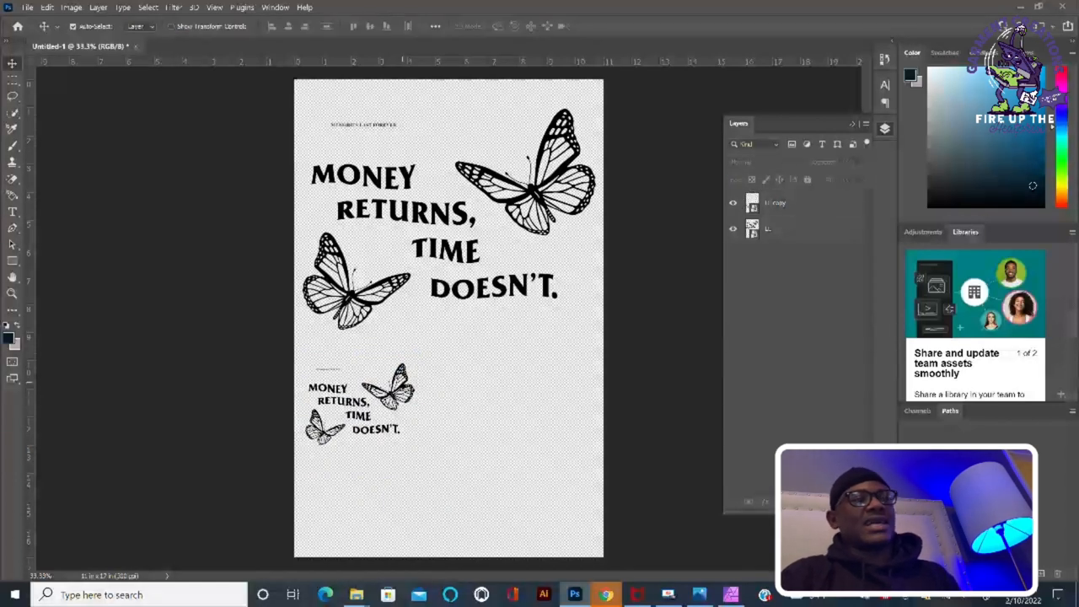
# - Select the small copy layers and Alt-drag three more copies into a 2x2 grid
pyautogui.click(776, 203)
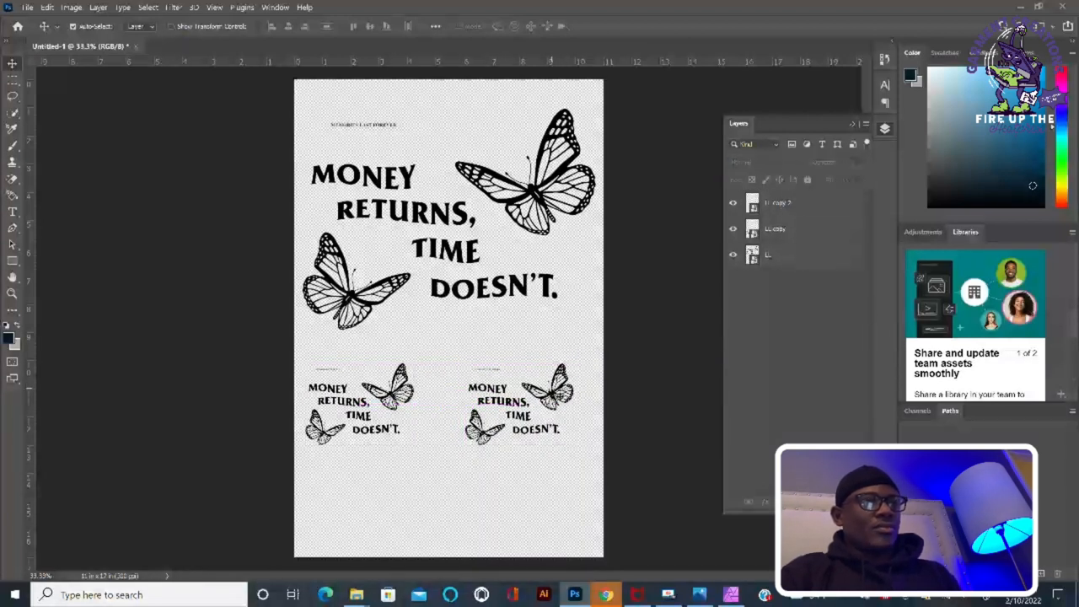
pyautogui.click(792, 228)
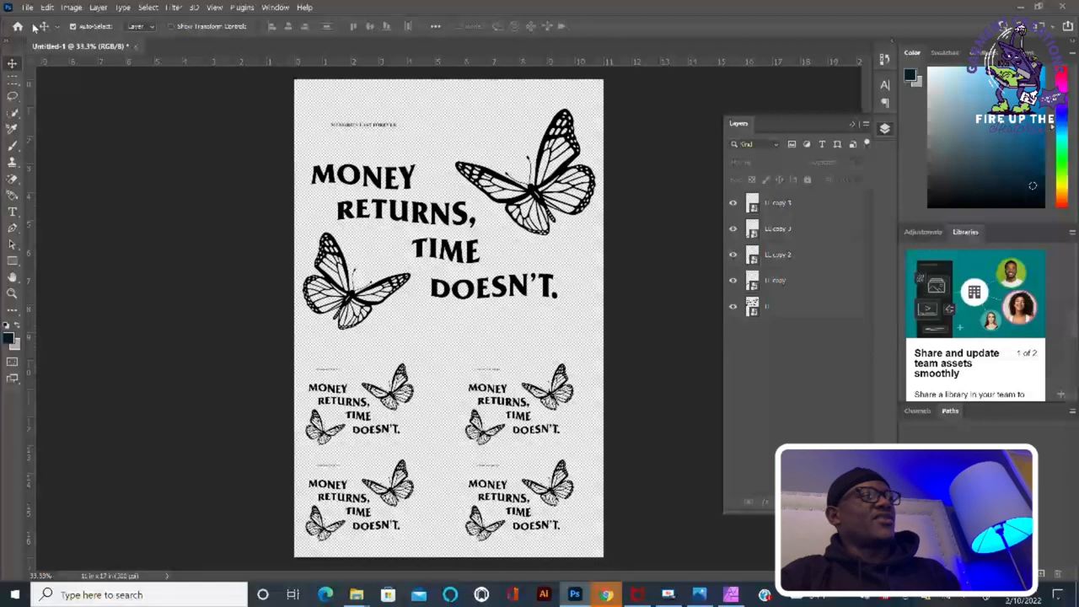
# - Save the sheet to this computer as a PNG and confirm the PNG options
pyautogui.click(27, 6)
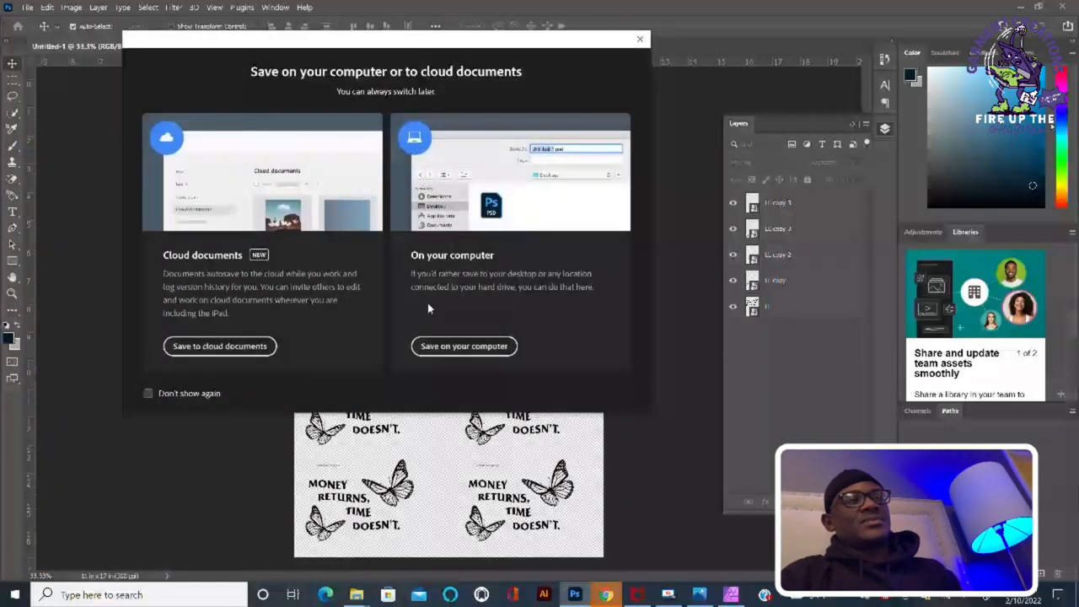
pyautogui.click(464, 346)
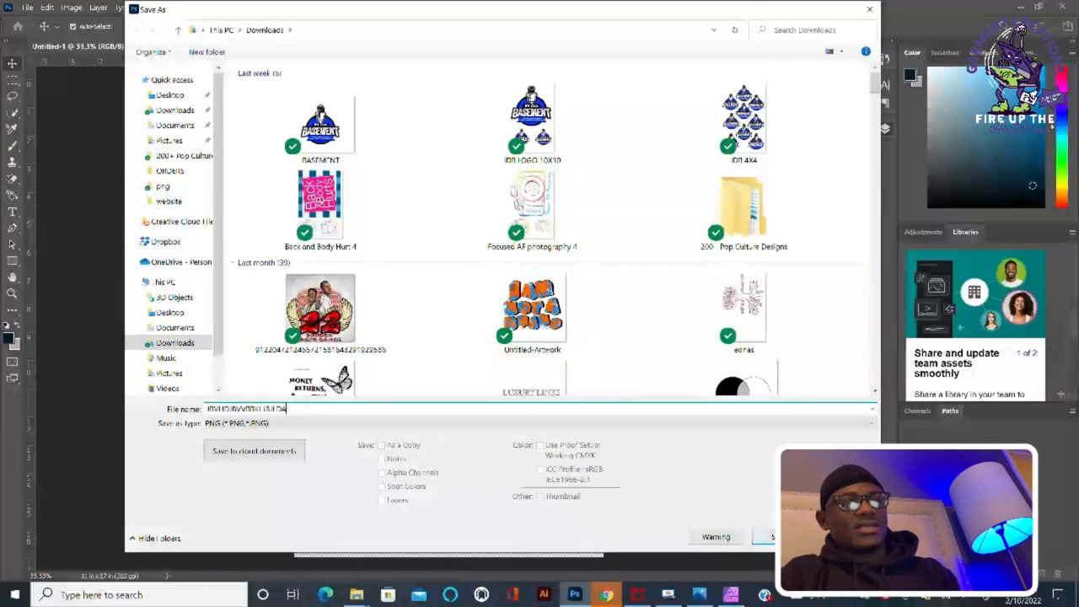
pyautogui.click(771, 536)
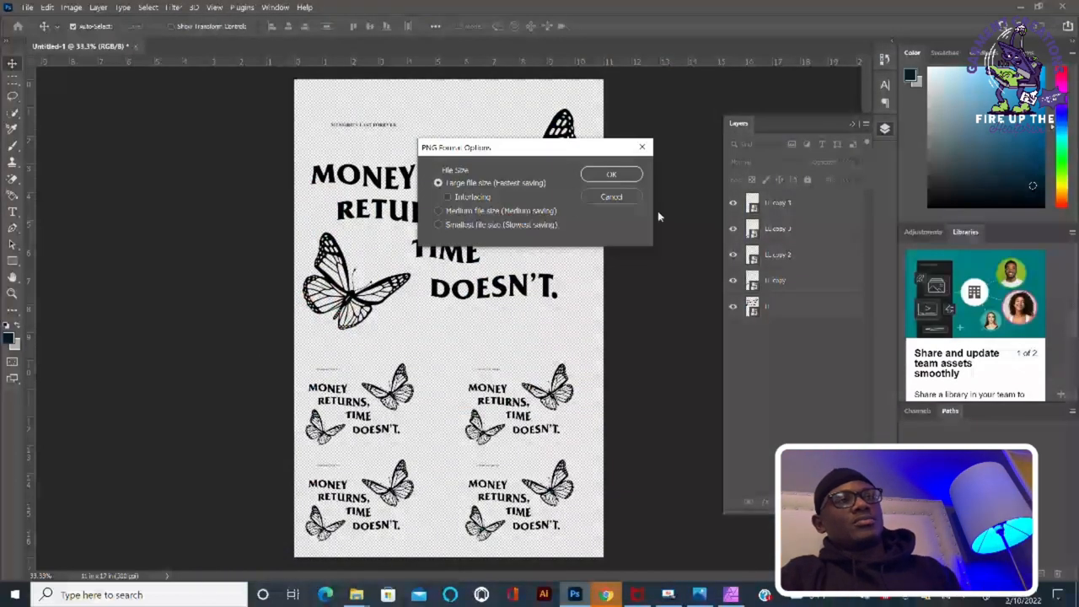
pyautogui.click(611, 174)
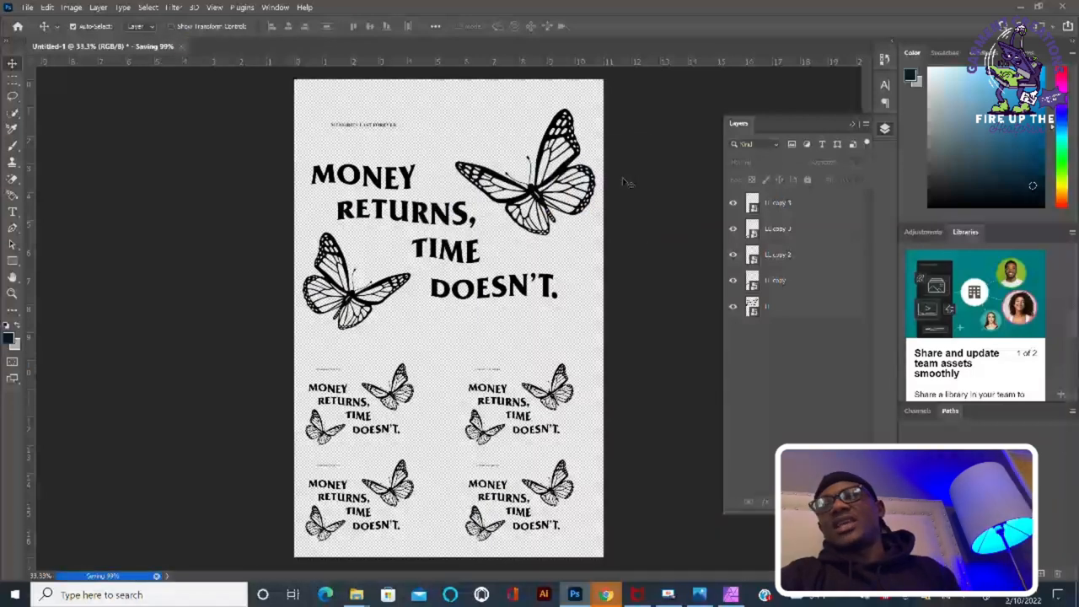